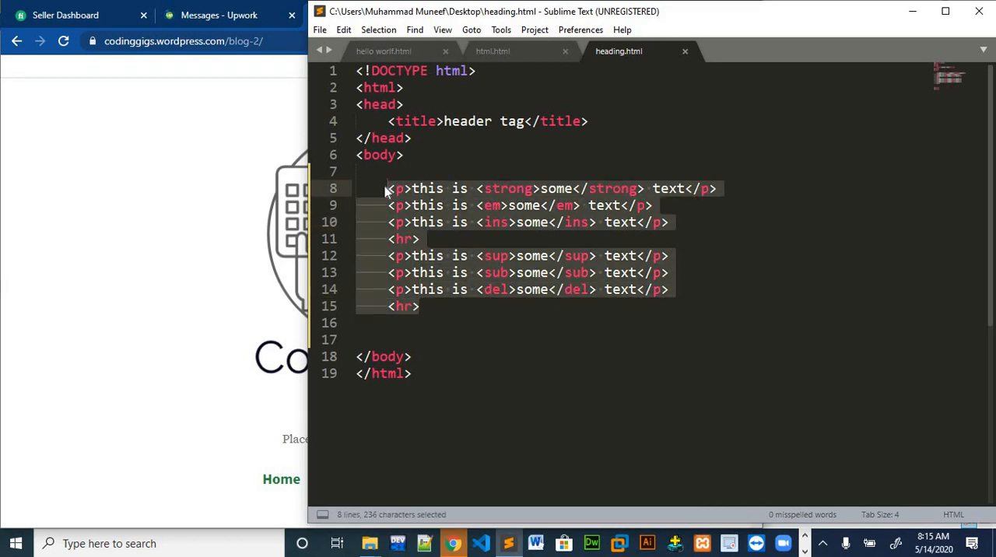
# Delete the selected <p> and <hr> example lines from the body of heading.html
pyautogui.press('Delete')
pyautogui.write('<ul>')
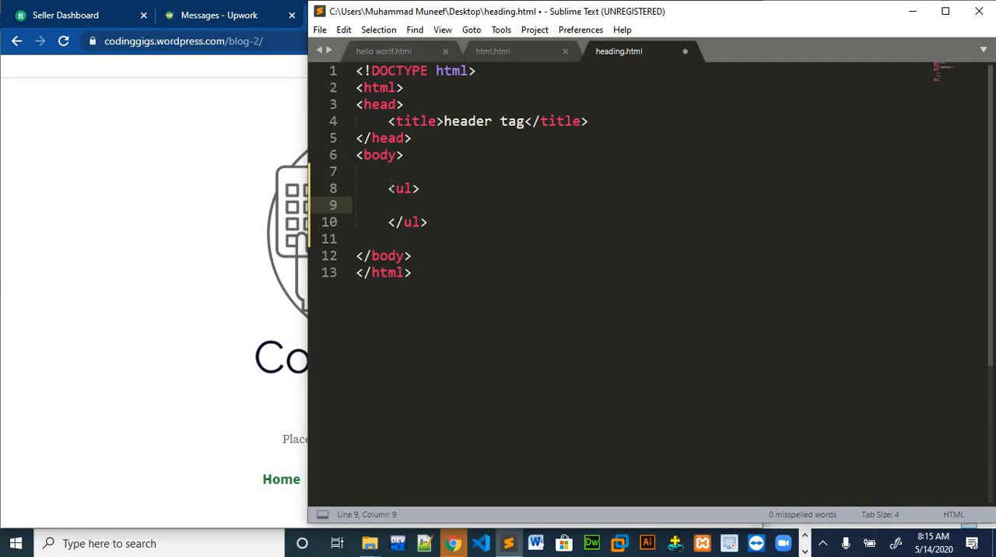
# Write <li> items for mango, banana, apple and orange inside the <ul> block
pyautogui.click(418, 204)
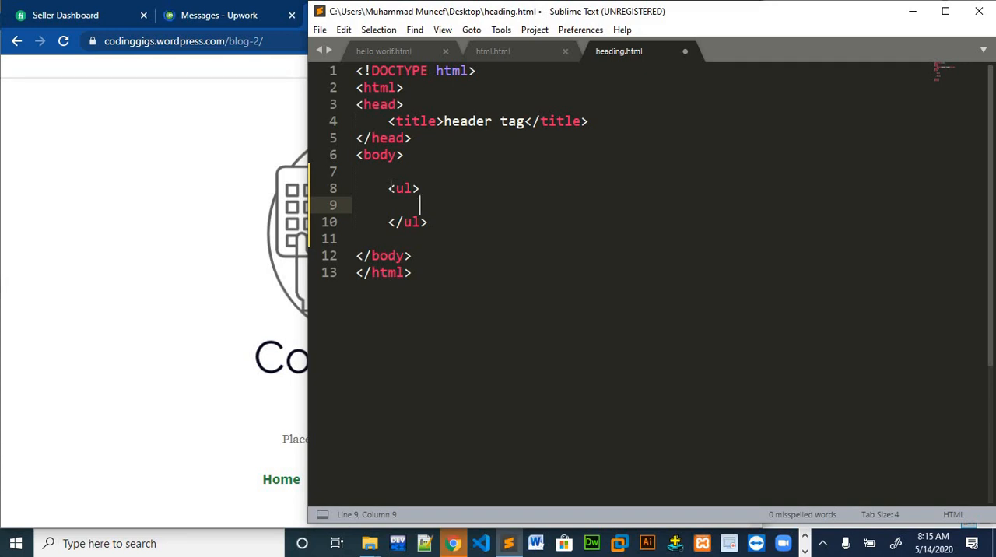
pyautogui.write('<li></li>')
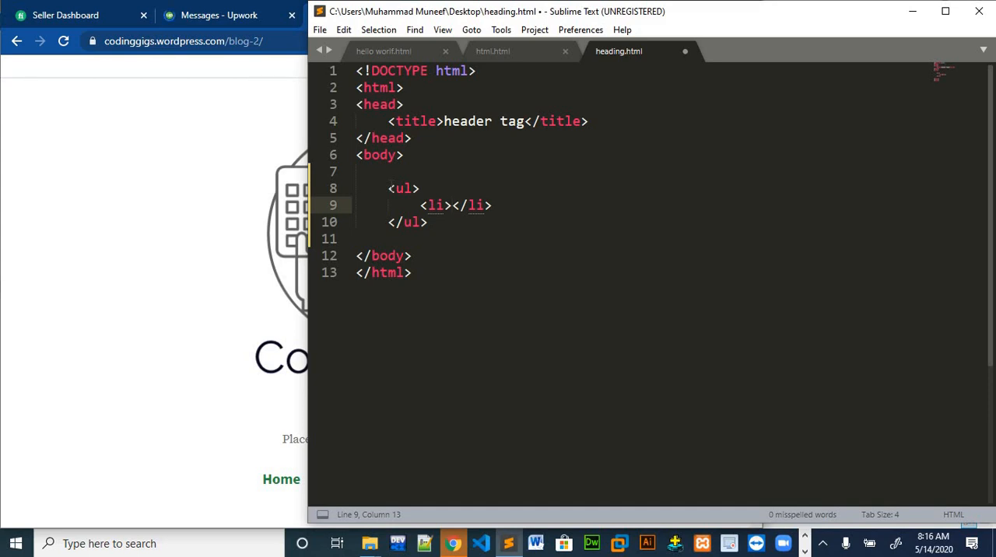
pyautogui.write('mango')
pyautogui.write('<')
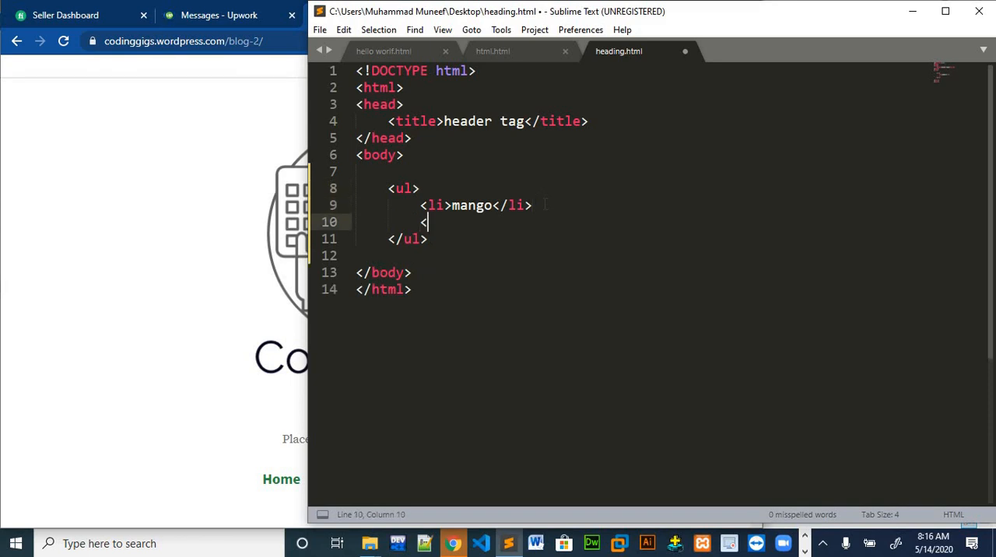
pyautogui.write('li>banana</li>')
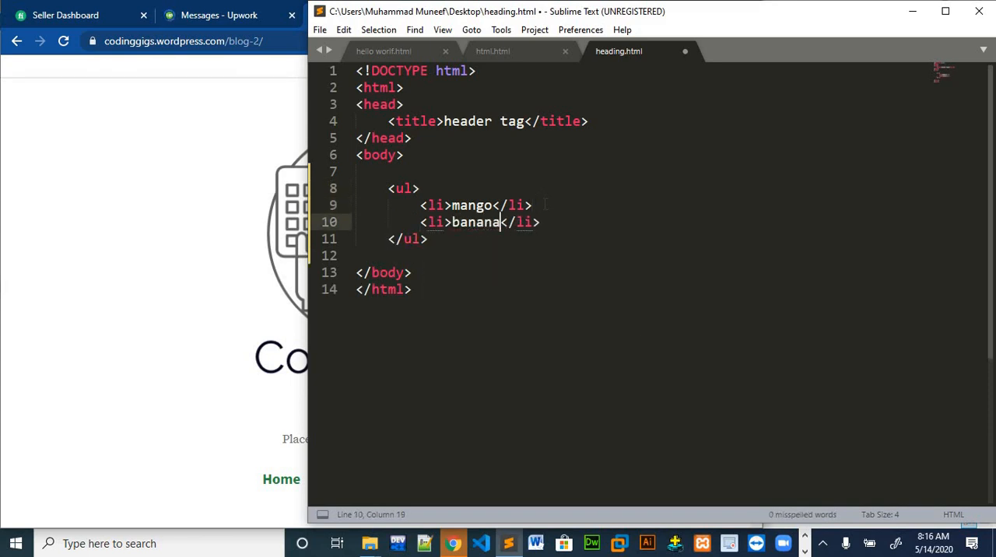
pyautogui.press('enter')
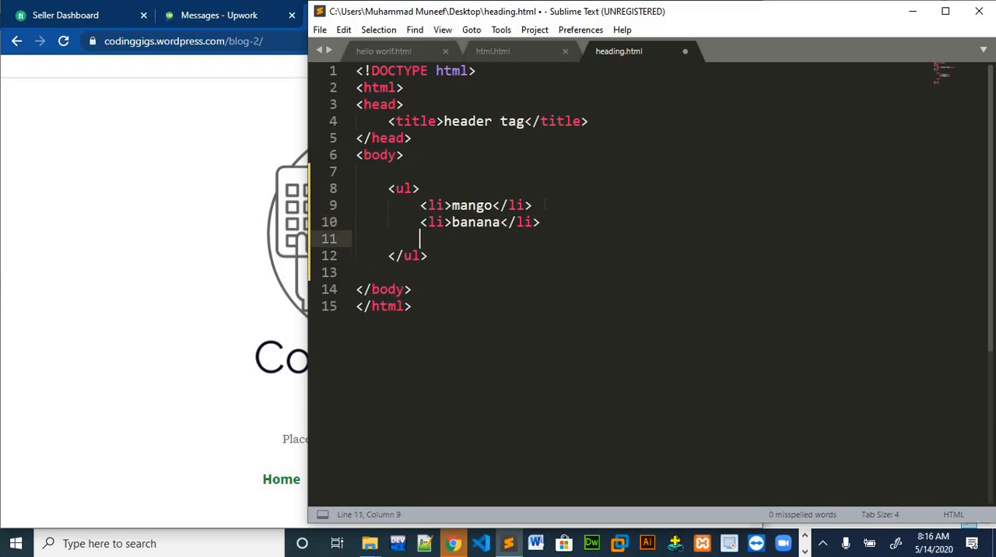
pyautogui.write('<li>apple</li>')
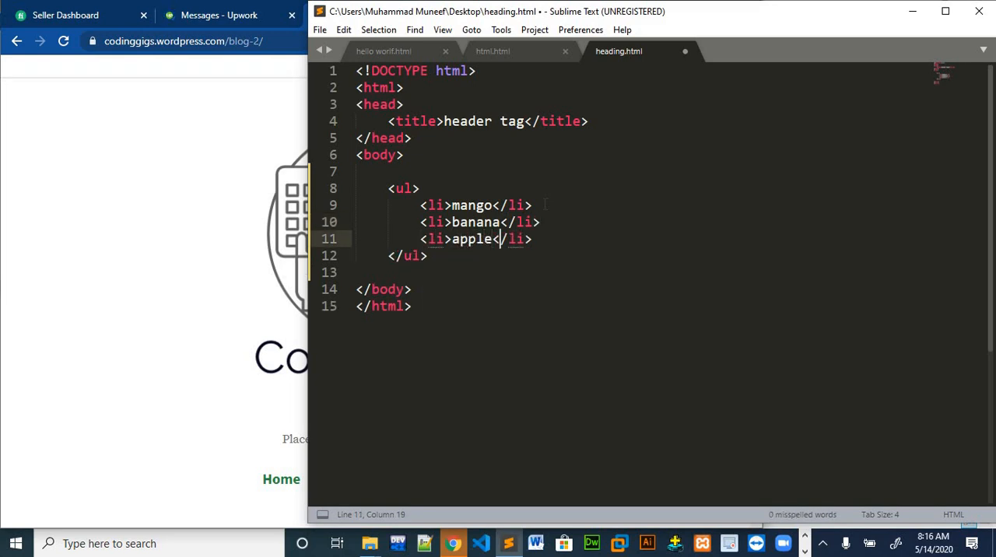
pyautogui.write('<li>oran</li>')
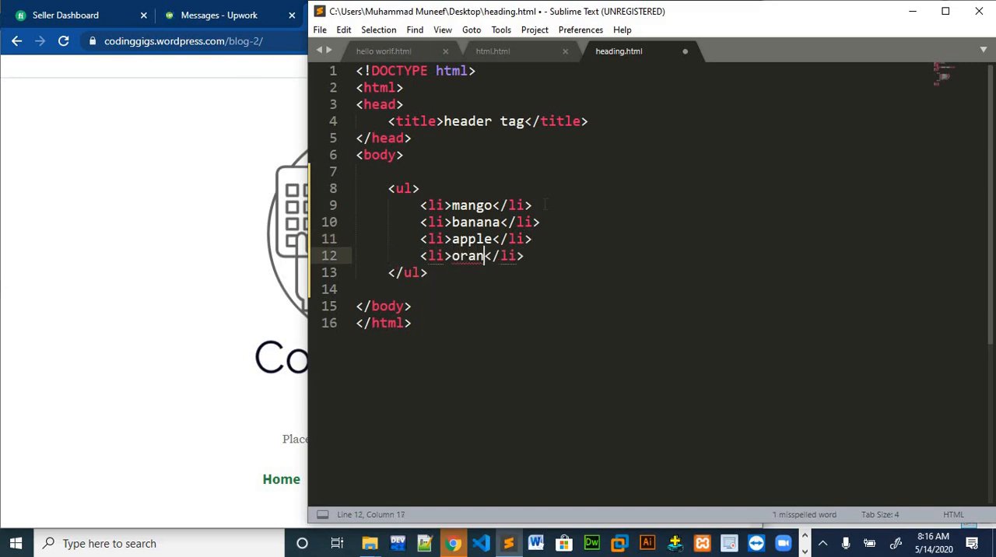
pyautogui.write('ge')
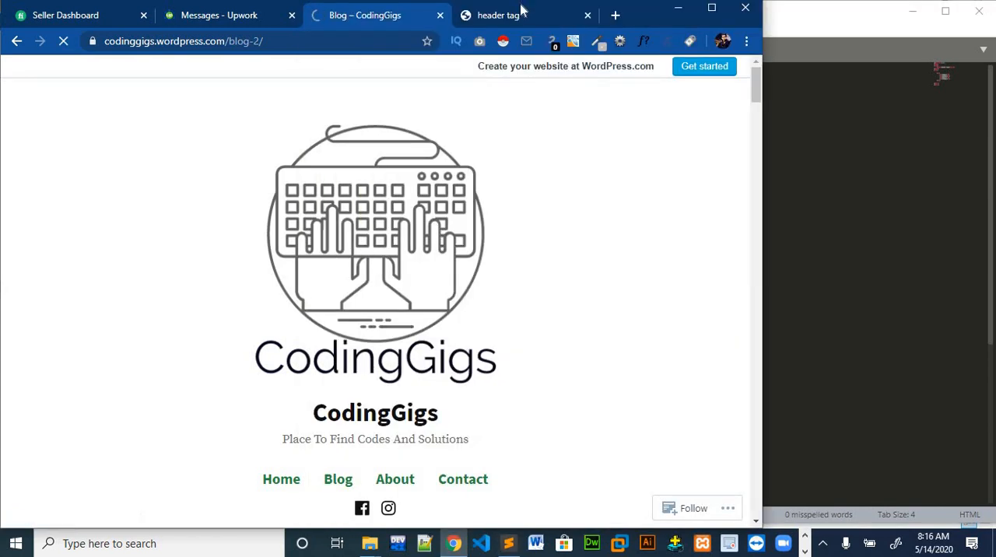
# View heading.html in Chrome and highlight the four bulleted fruit names to check them
pyautogui.click(498, 15)
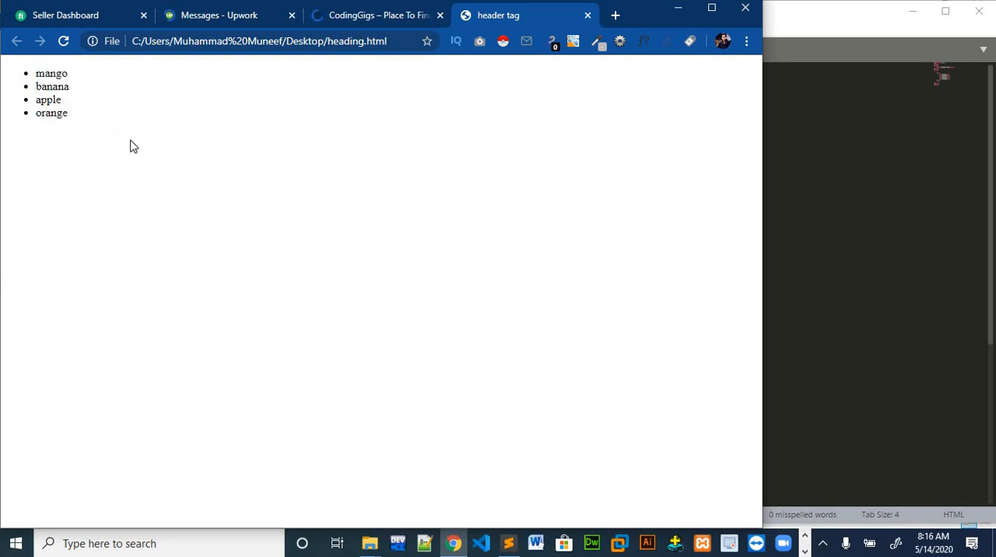
pyautogui.moveTo(51, 73); pyautogui.dragTo(69, 112)
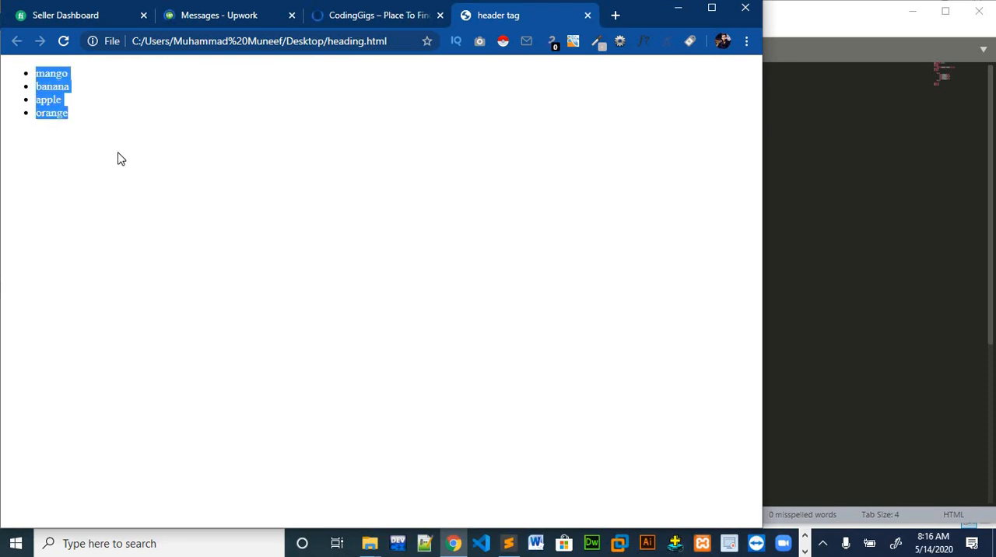
pyautogui.click(476, 221)
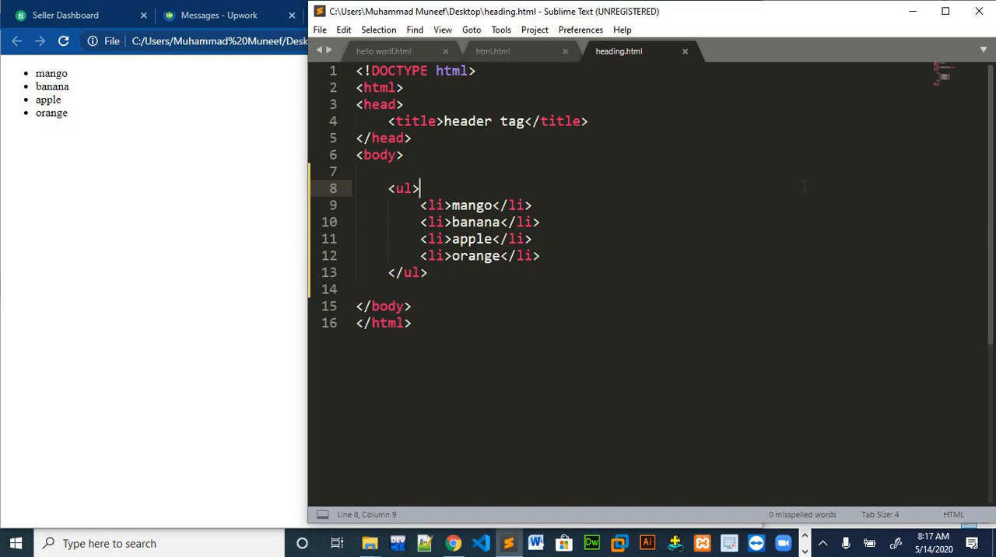
pyautogui.moveTo(880, 204)
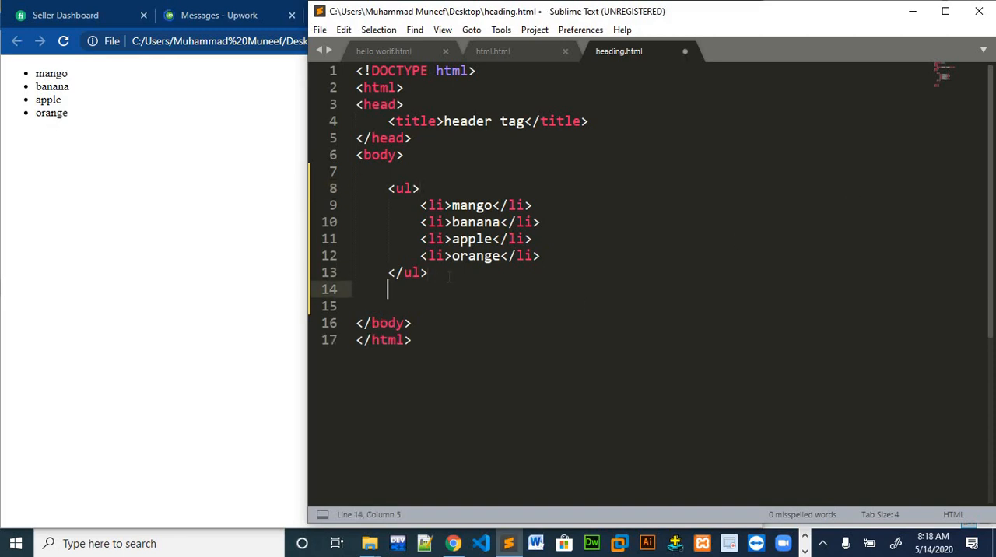
# Start an empty <ol></ol> block below the closing </ul> tag
pyautogui.write('ol>')
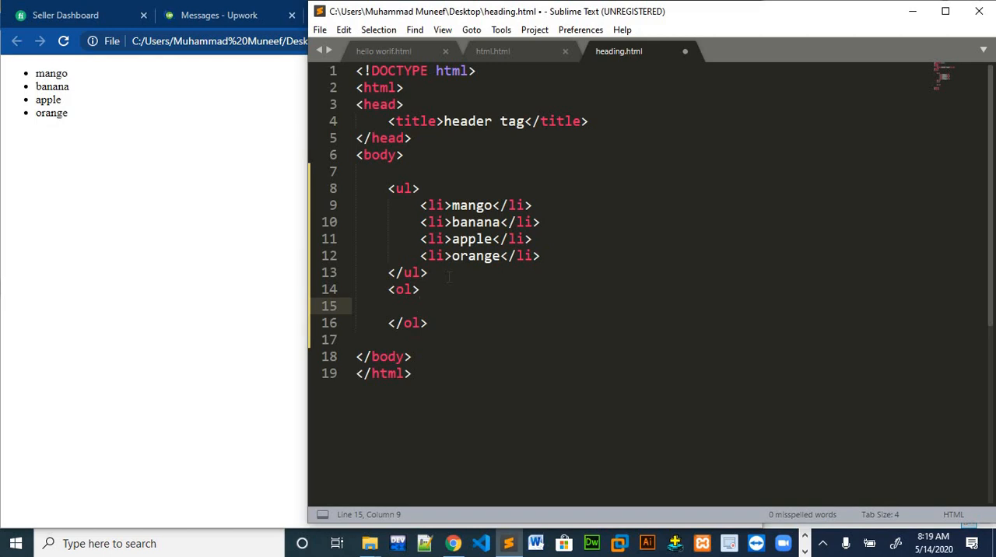
pyautogui.write('<l')
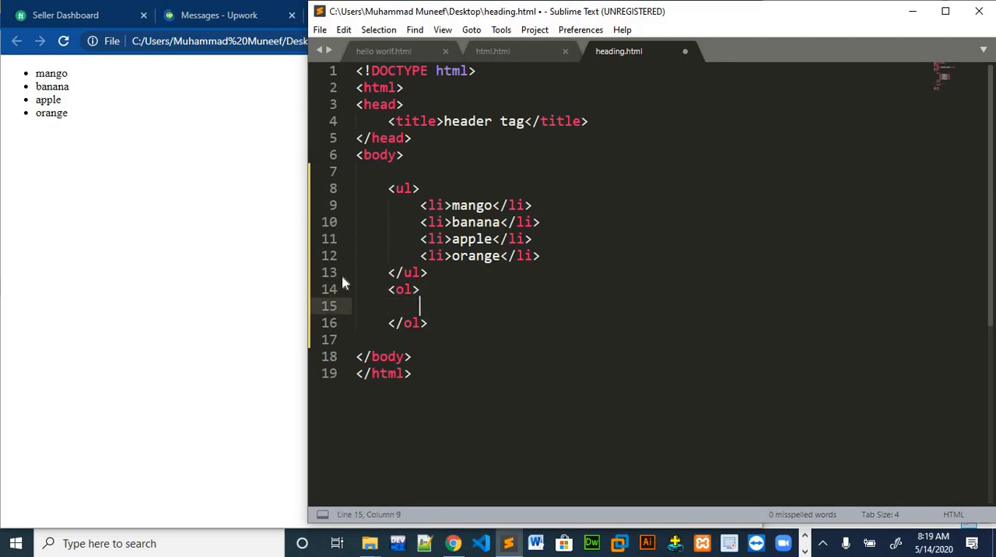
# Select the four fruit <li> lines and copy them for the ordered list
pyautogui.moveTo(420, 206); pyautogui.dragTo(542, 255)
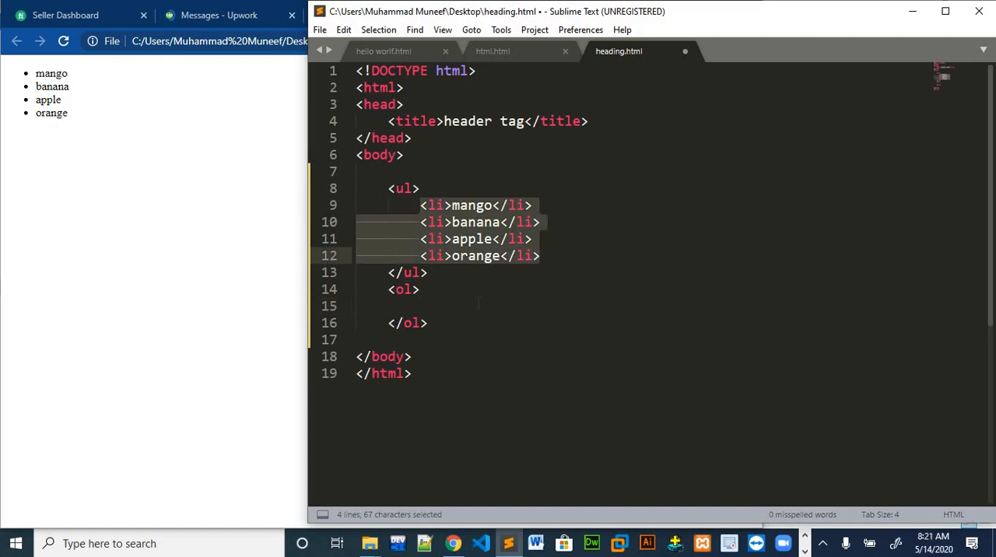
pyautogui.click(476, 305)
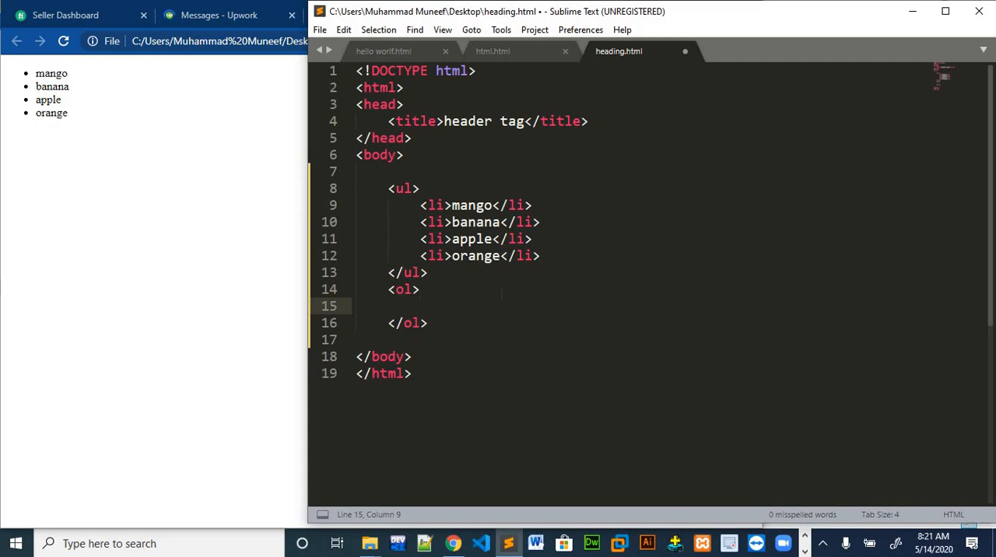
pyautogui.moveTo(421, 205); pyautogui.dragTo(539, 255)
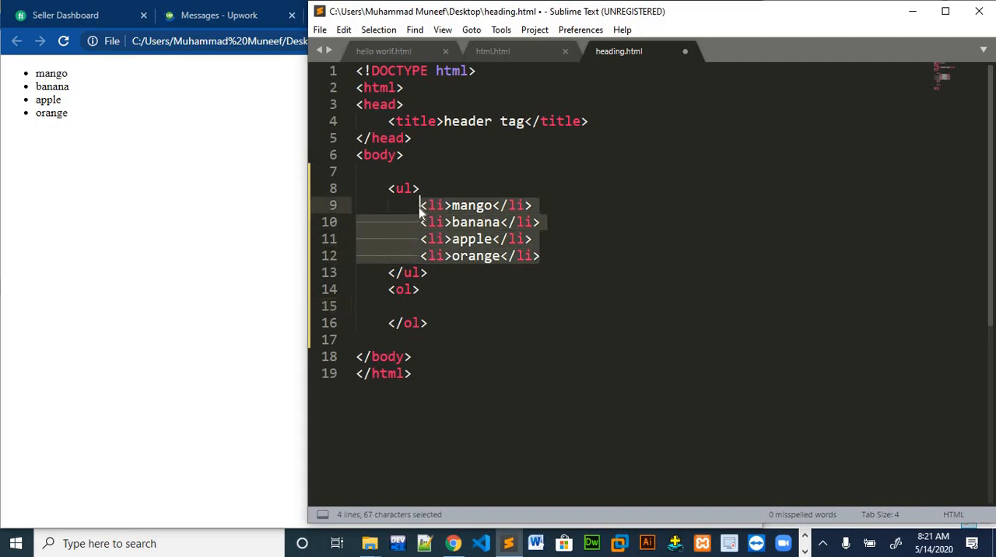
pyautogui.press('ctrl+v')
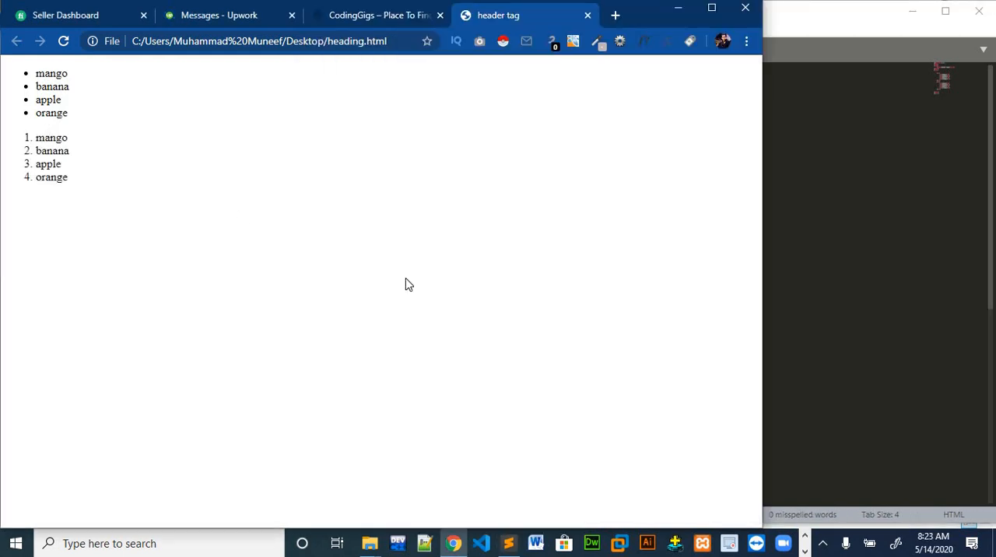
pyautogui.moveTo(405, 232)
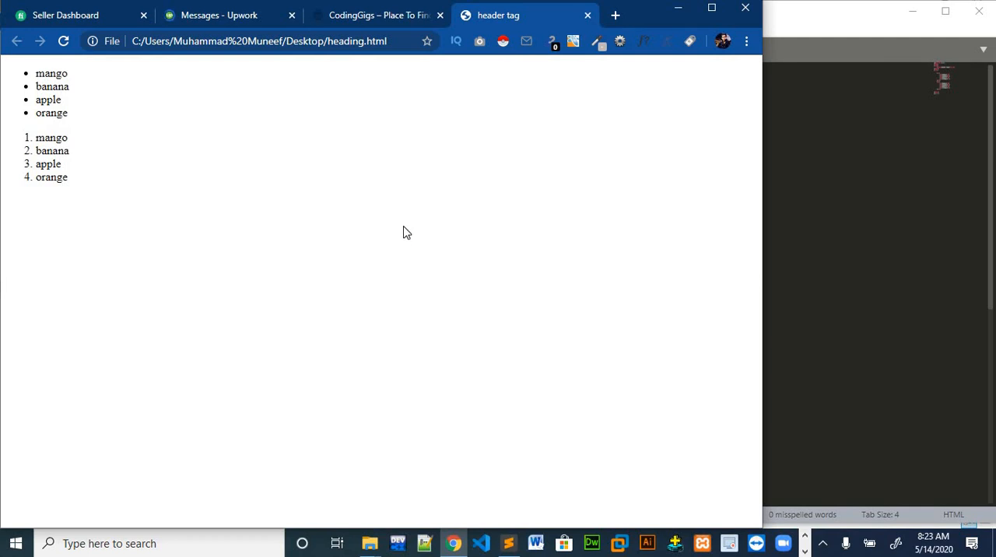